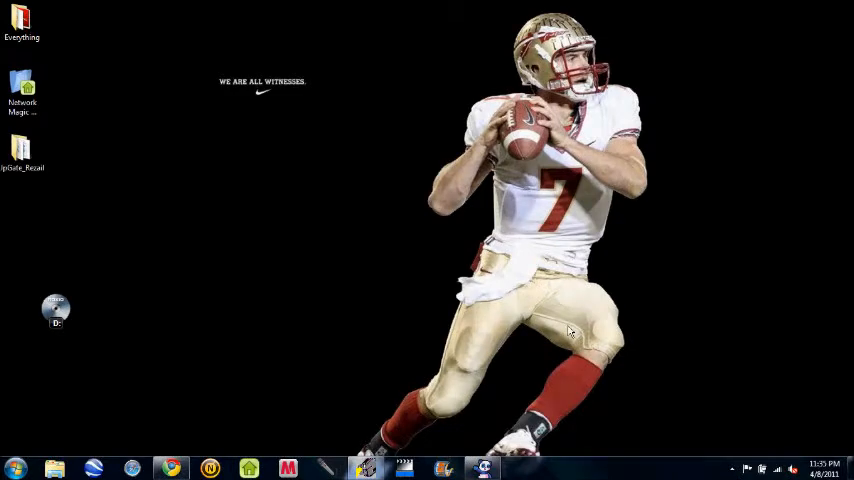
mouse_move(432, 354)
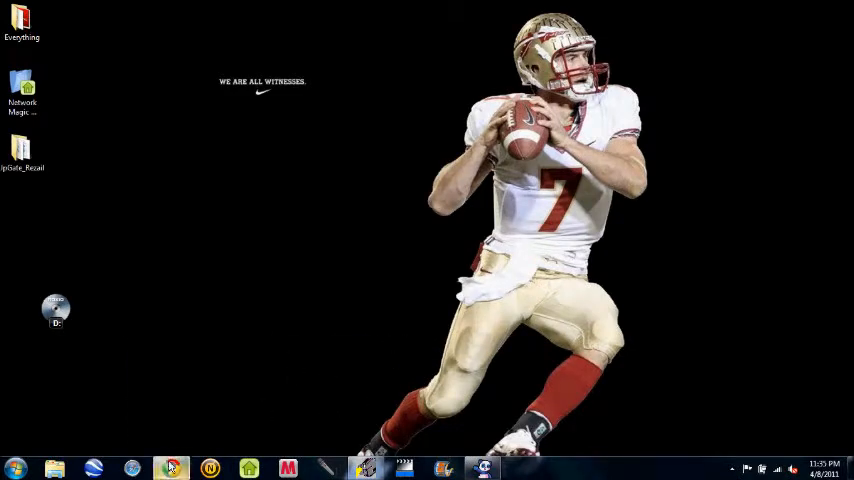
Step: Open Coasterboy's Marble Set on the scenery download site and start its download
click(132, 468)
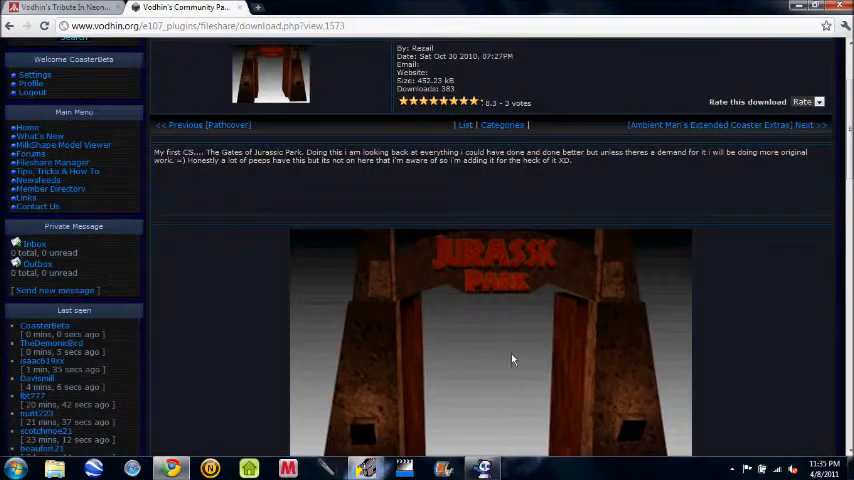
mouse_move(560, 400)
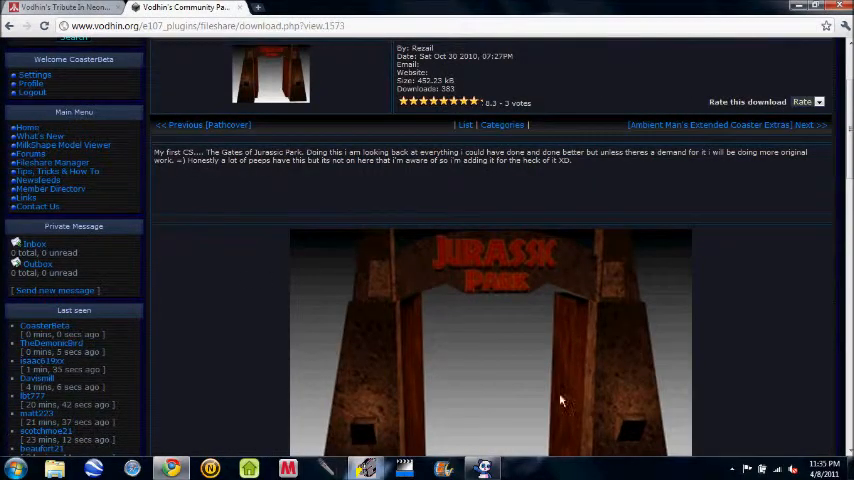
scroll(down, 3)
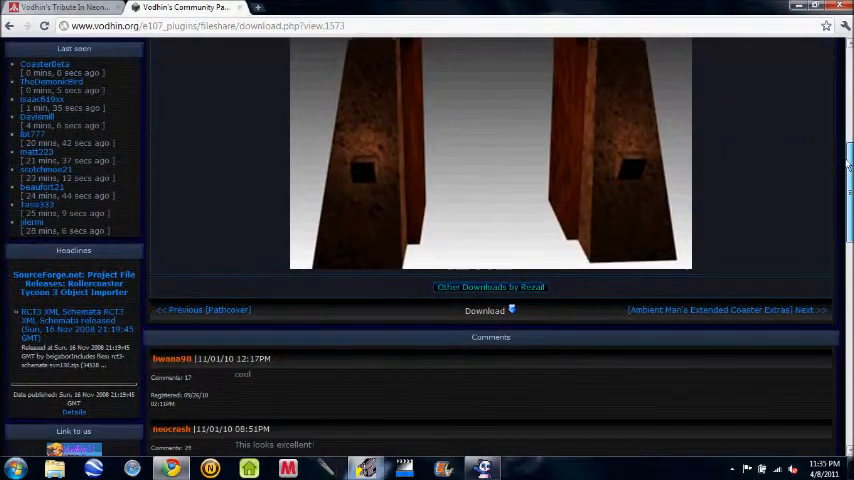
scroll(up, 3)
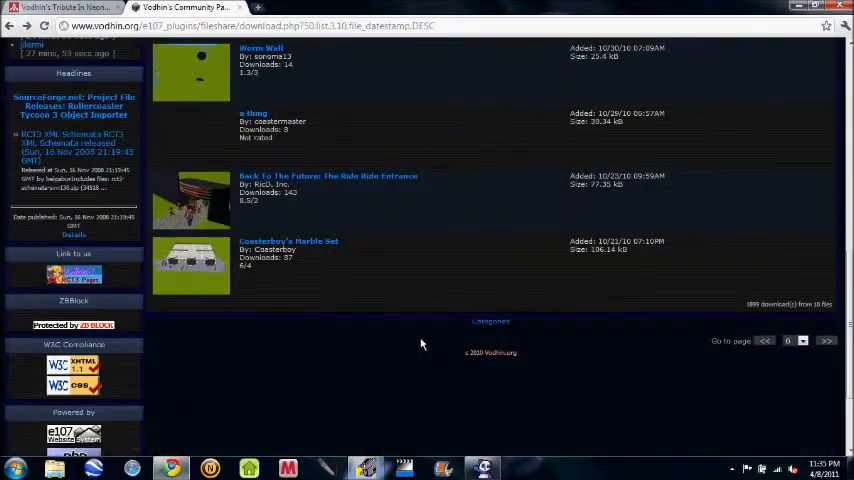
click(288, 240)
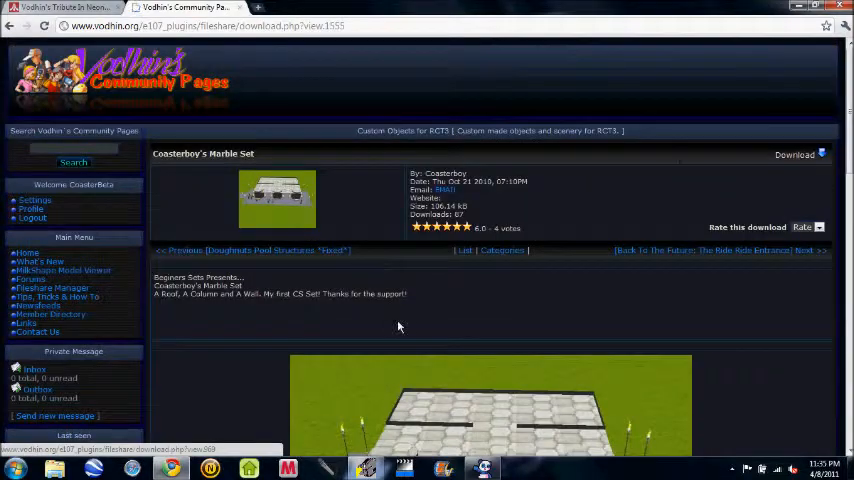
scroll(down, 3)
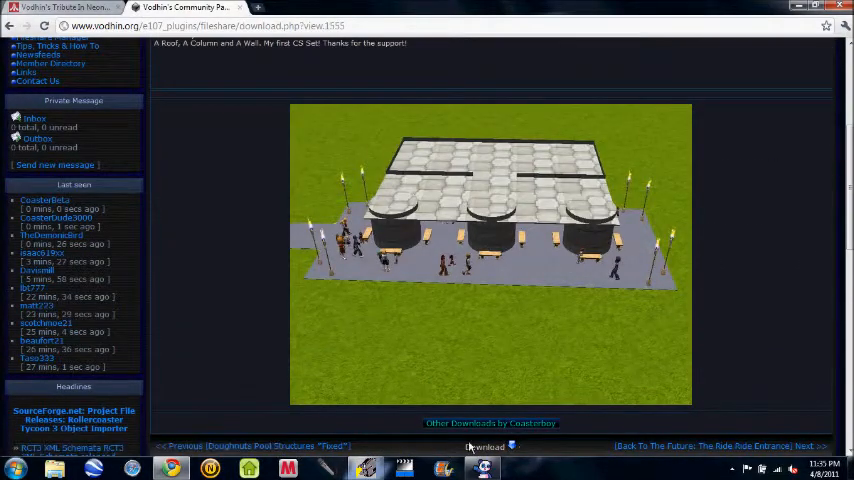
click(490, 446)
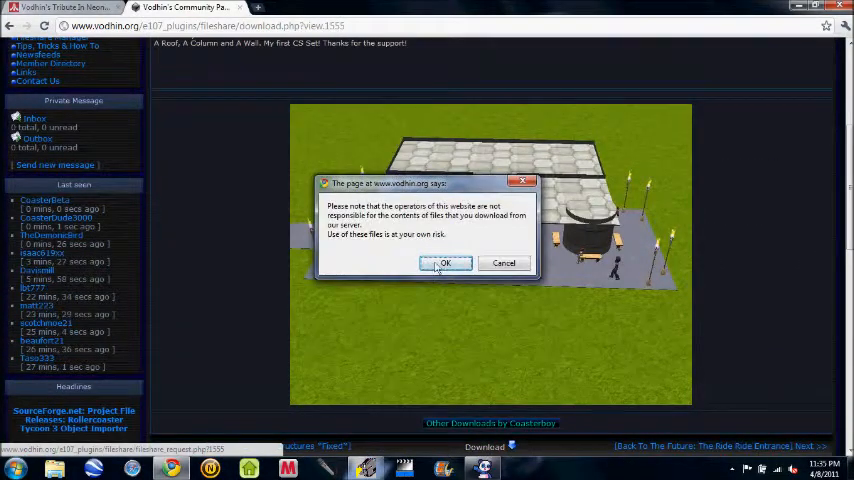
Step: Accept the disclaimer, extract the Marble Set archive to the desktop and close WinRAR
click(444, 264)
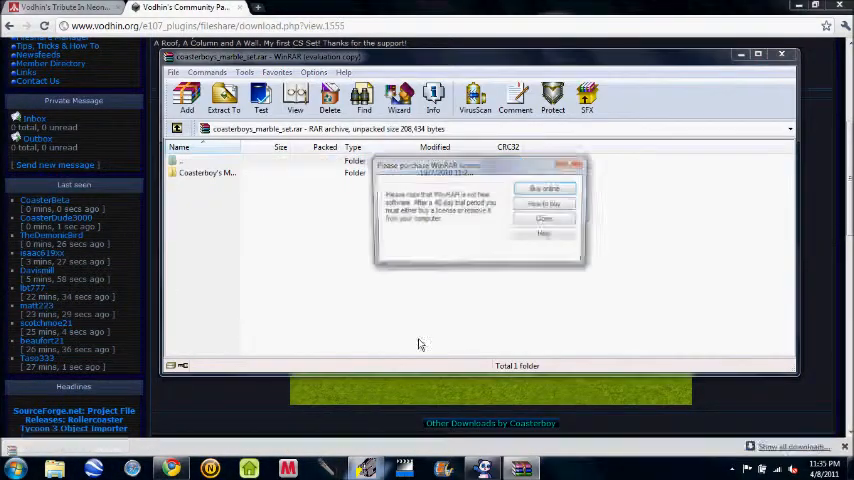
click(544, 218)
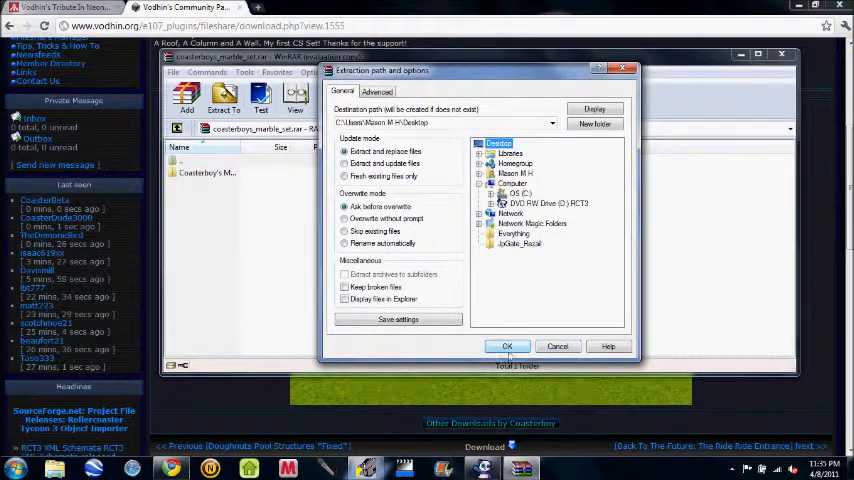
click(508, 346)
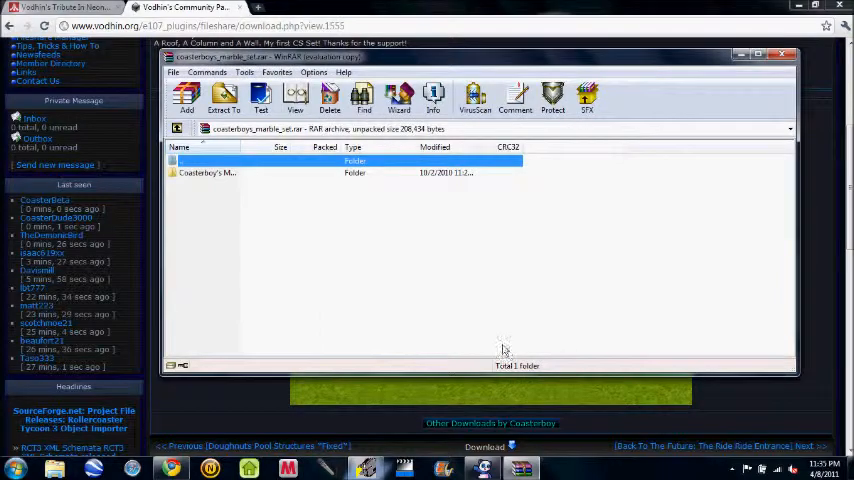
click(786, 54)
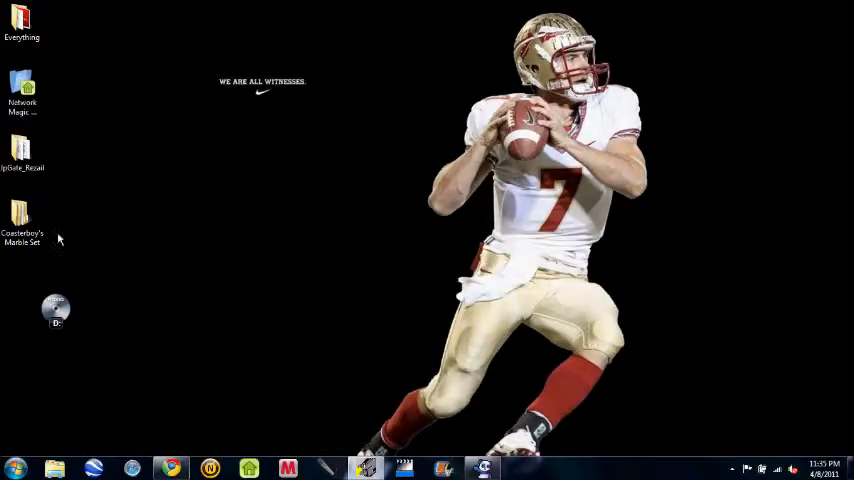
Step: Open a Libraries file browser window from the taskbar
click(22, 216)
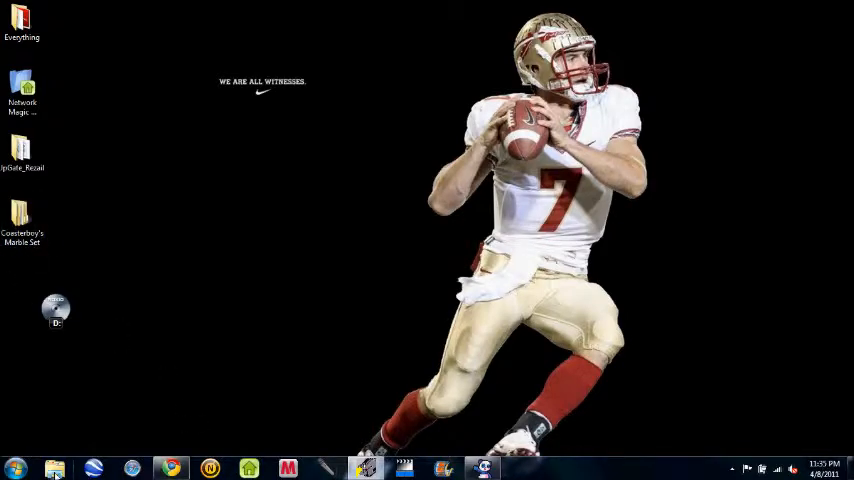
click(54, 468)
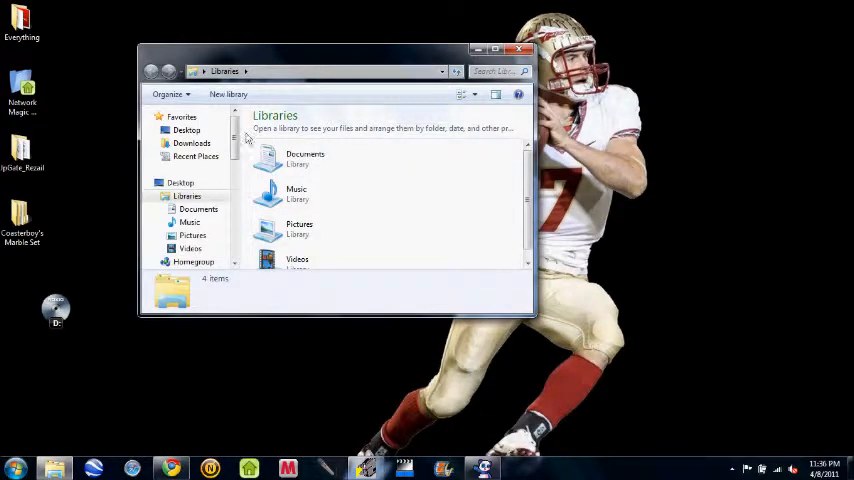
Step: Navigate through Program Files (x86), Atari and RollerCoaster Tycoon 3 Platinum's Style into the Themed folder
scroll(down, 3)
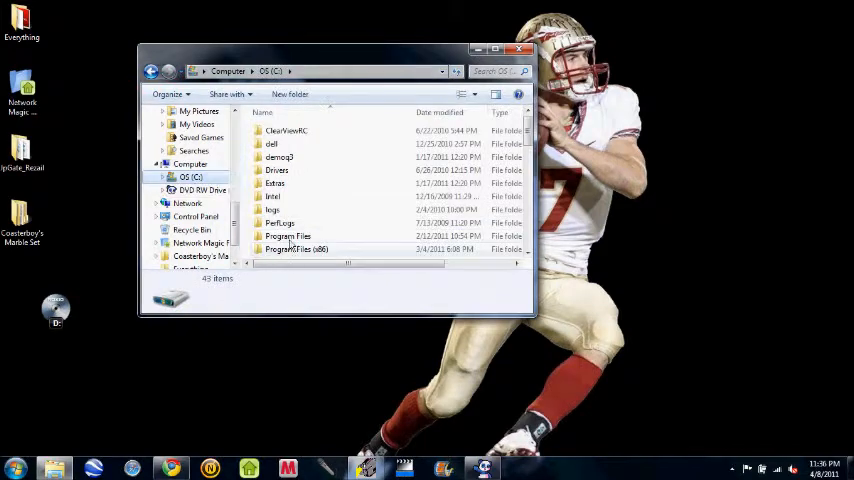
double_click(296, 250)
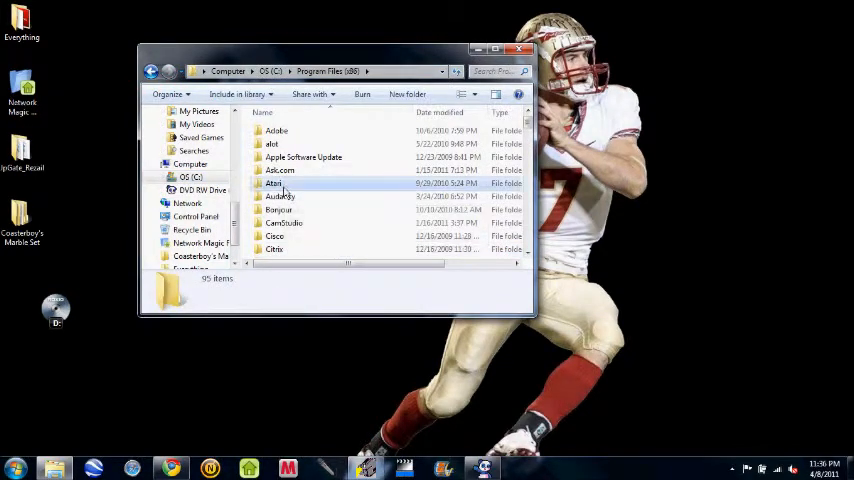
double_click(274, 184)
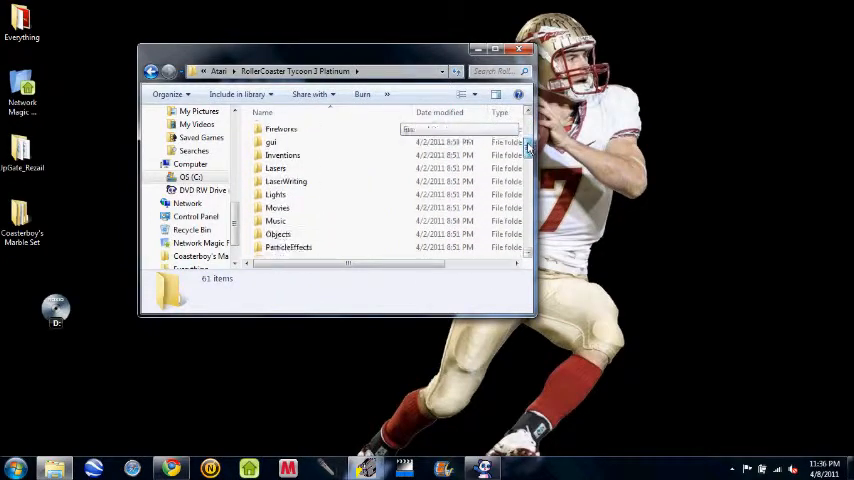
scroll(down, 3)
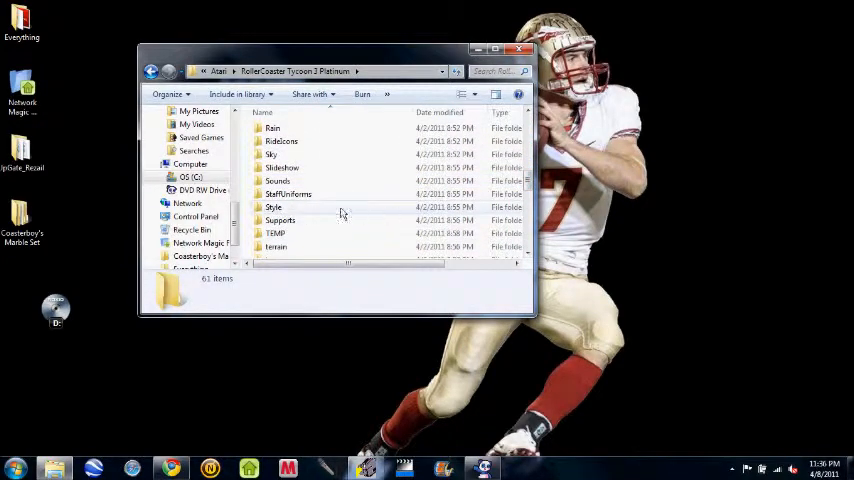
double_click(272, 208)
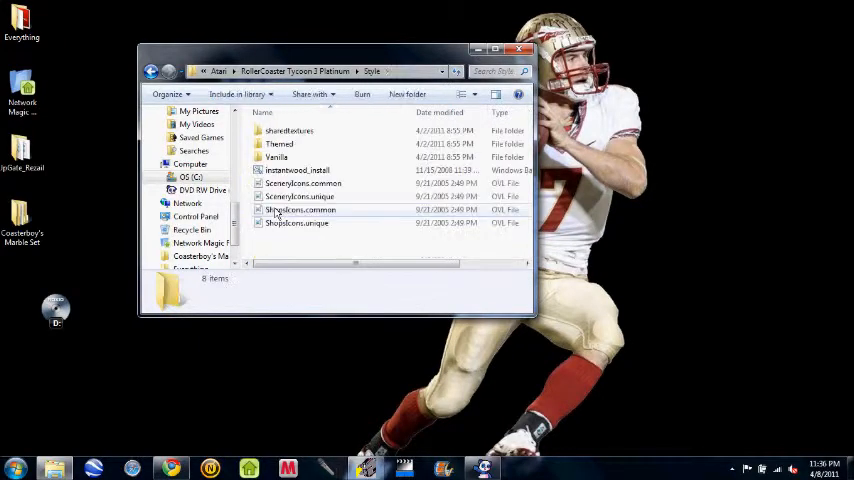
click(280, 144)
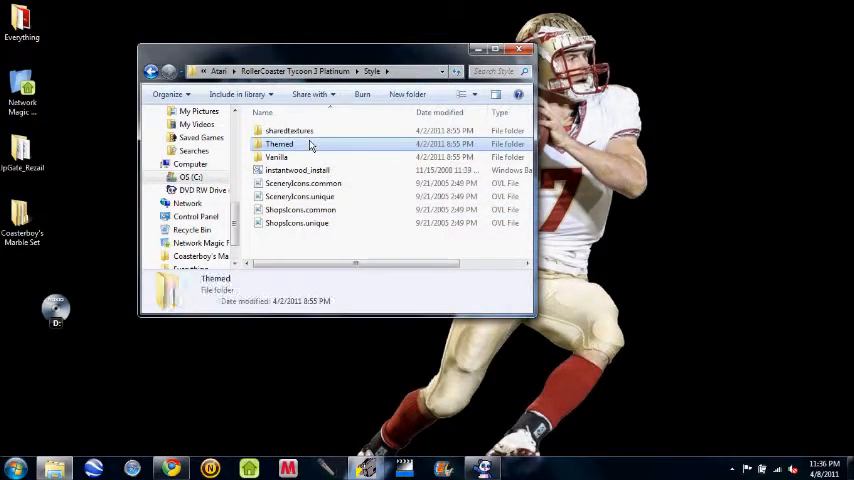
double_click(280, 144)
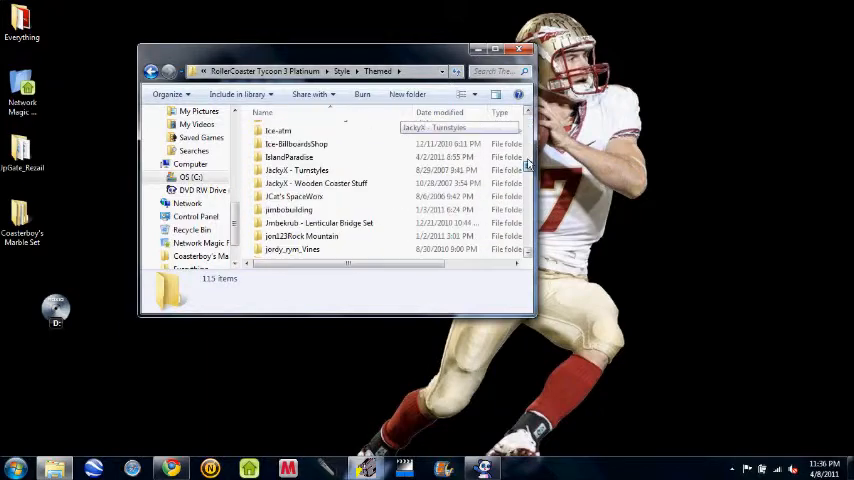
scroll(up, 3)
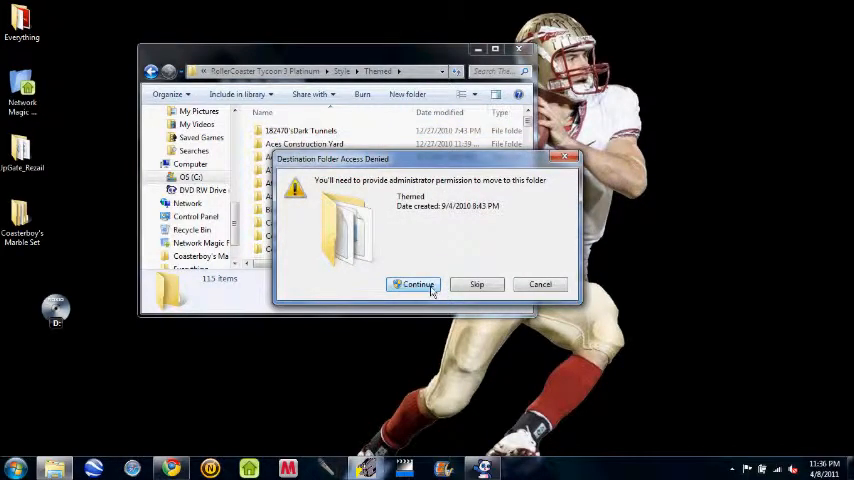
Step: Grant administrator permission to move the Marble Set folder into Themed
click(416, 284)
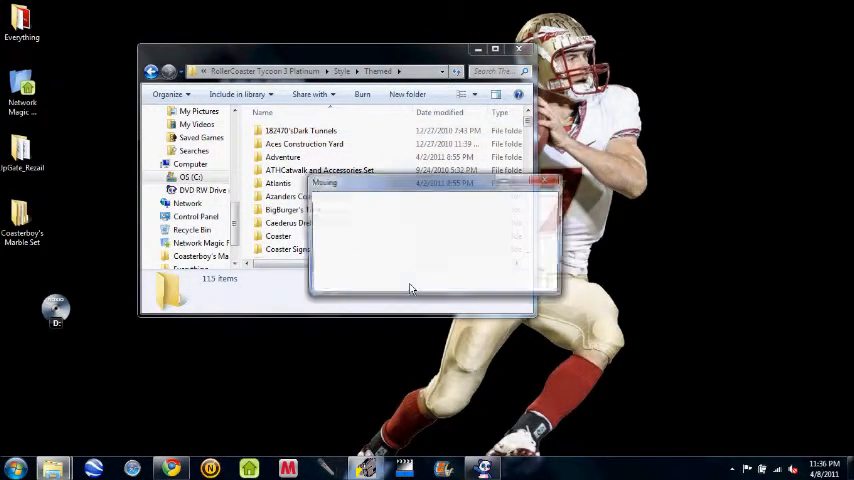